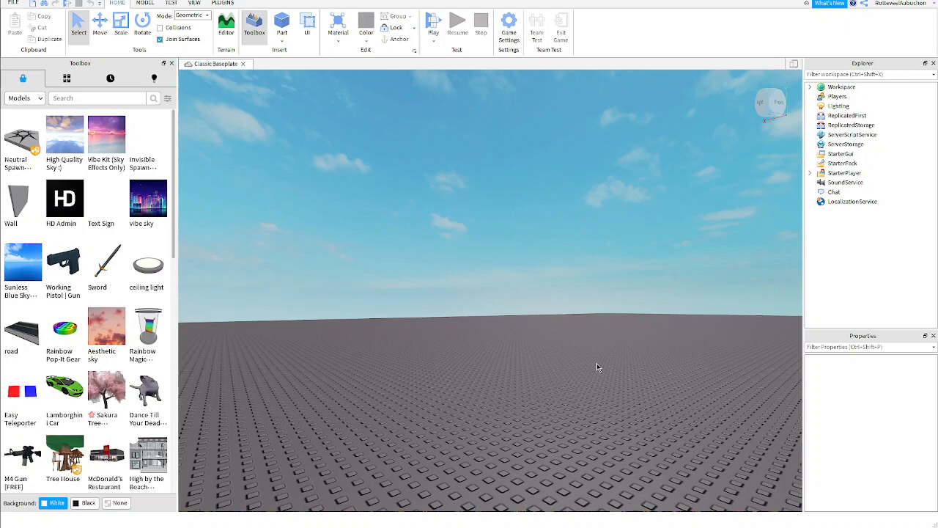
pyautogui.moveTo(173, 237)
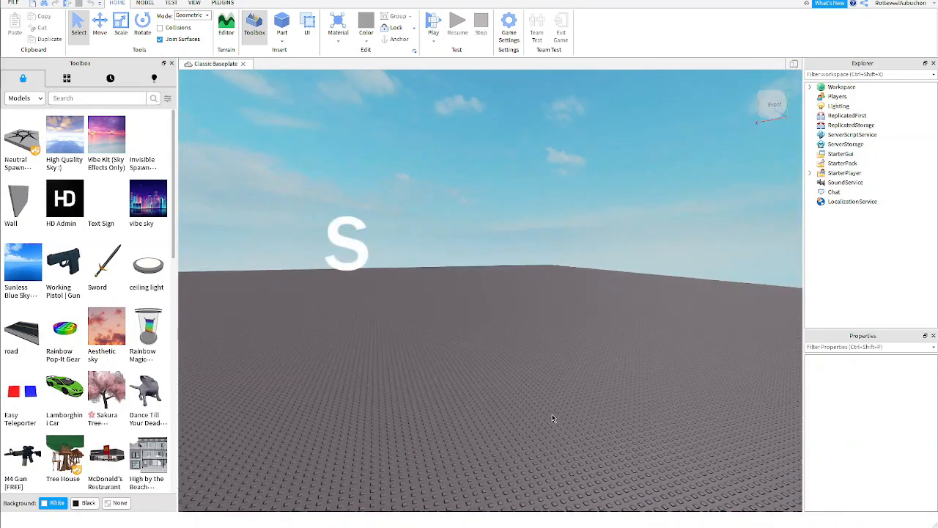
# Step: Enter 'Spyderie' in the Toolbox Models search field
pyautogui.write('Spyderie')
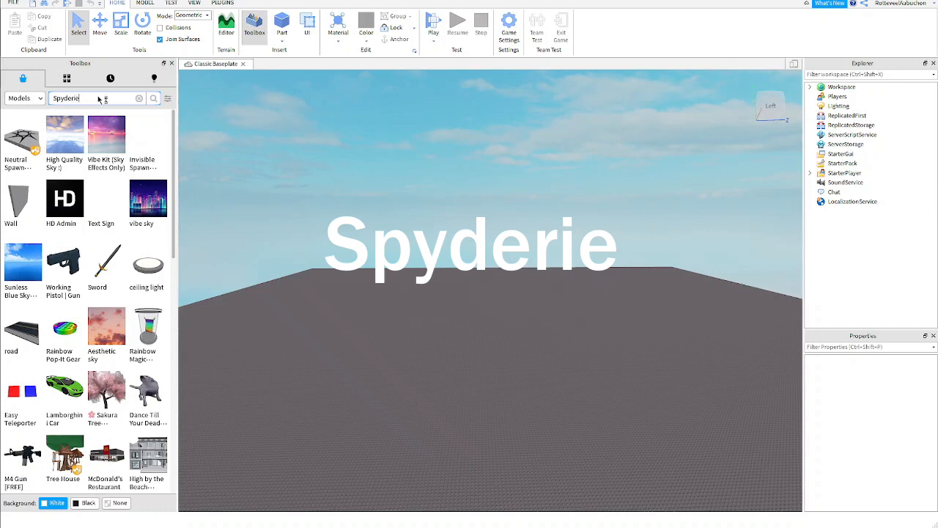
# Step: Search the Toolbox for Spyderie and preview a WW2 ACS gun pack's details
pyautogui.click(152, 98)
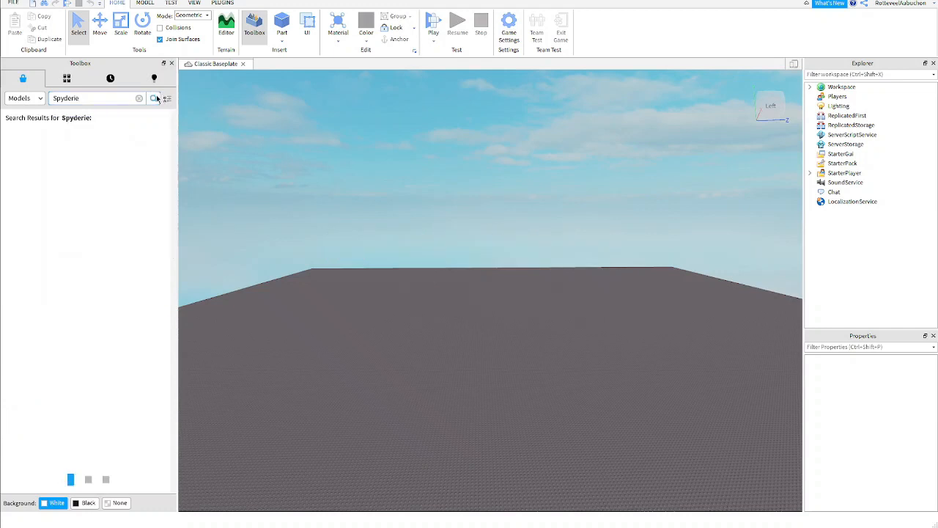
pyautogui.click(152, 97)
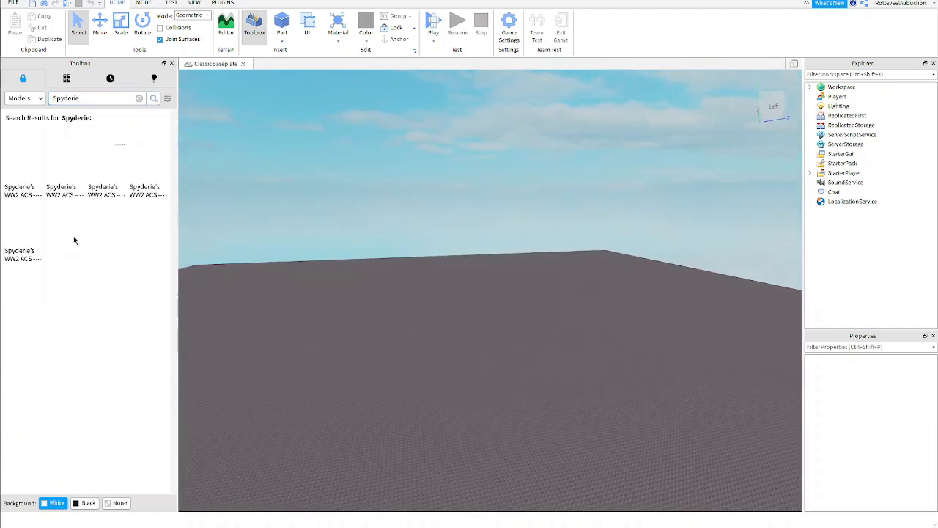
pyautogui.moveTo(64, 176)
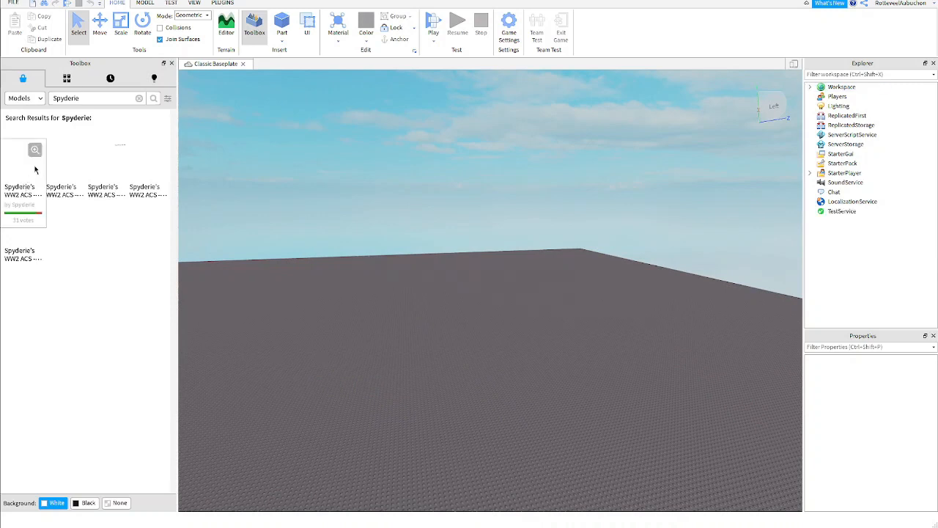
pyautogui.click(19, 169)
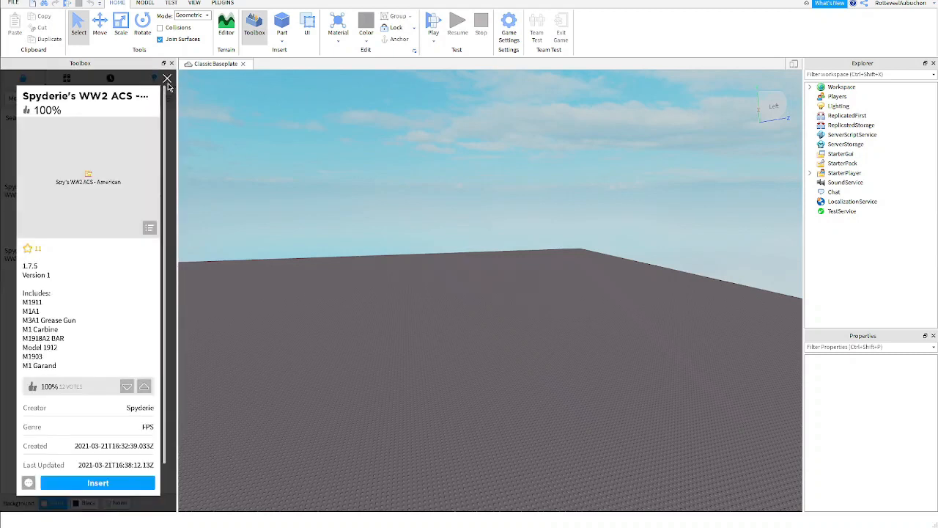
pyautogui.click(167, 79)
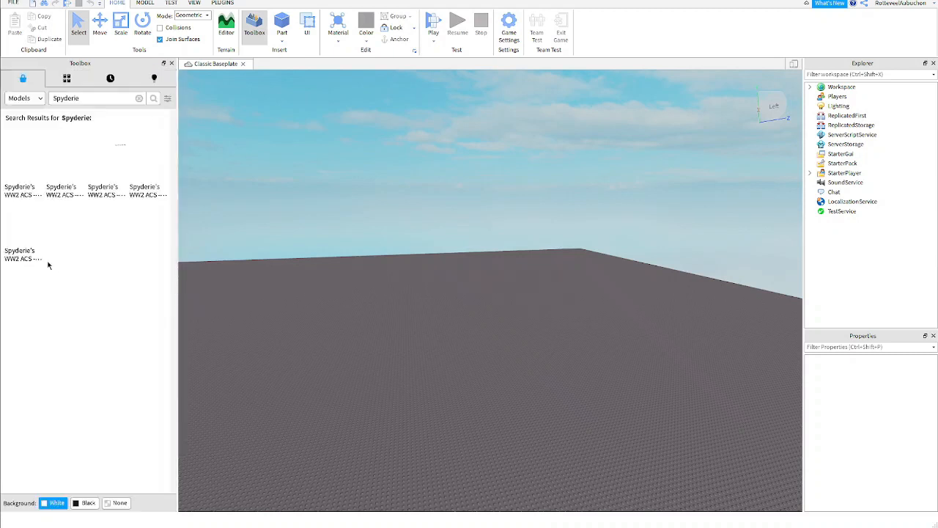
pyautogui.moveTo(117, 274)
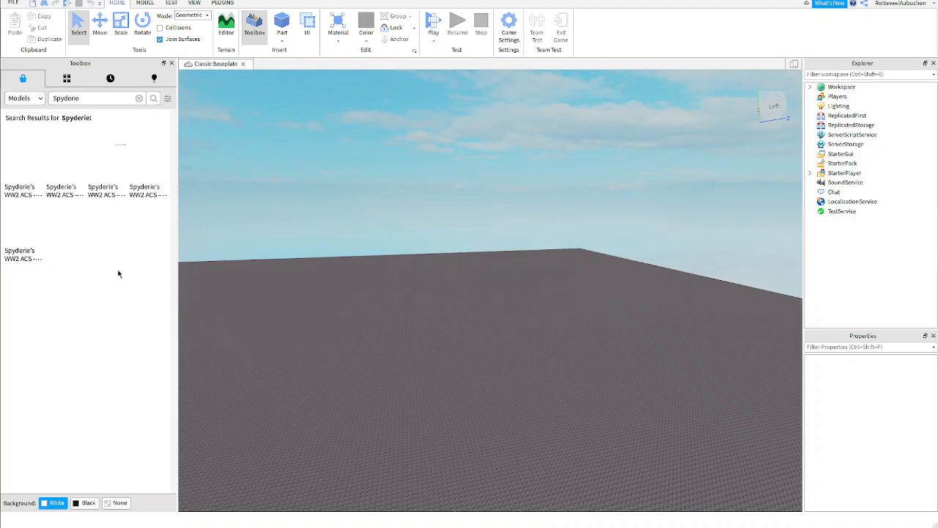
pyautogui.moveTo(182, 337)
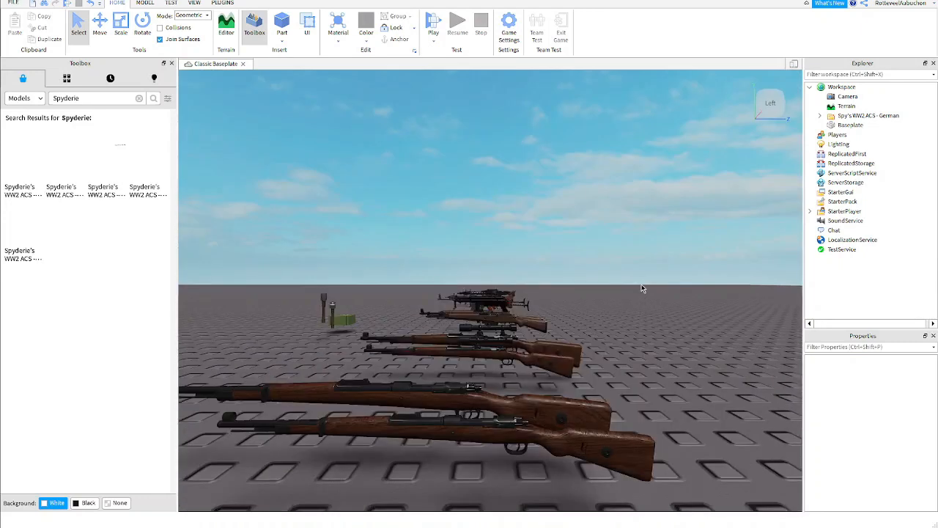
# Step: Expand the German pack in Explorer and bring in the ACS 1.7.5 Official Release model
pyautogui.click(868, 114)
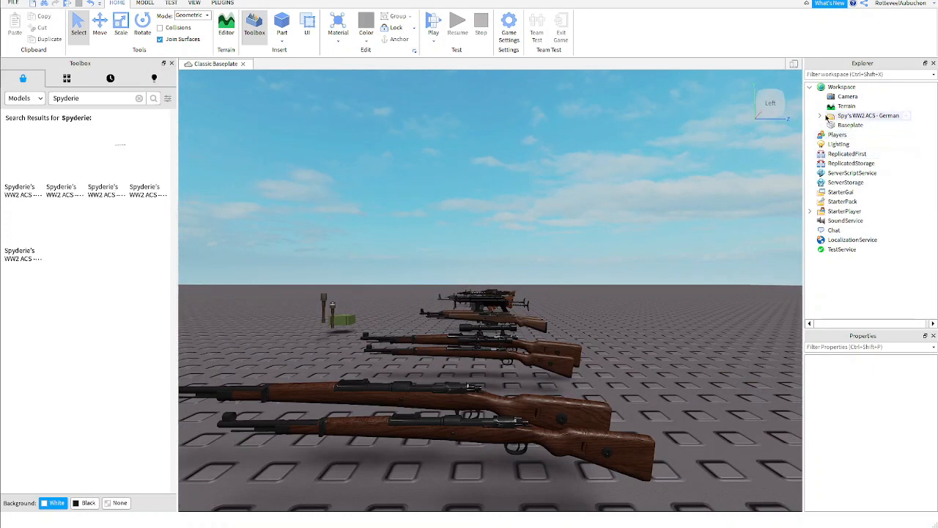
pyautogui.click(821, 114)
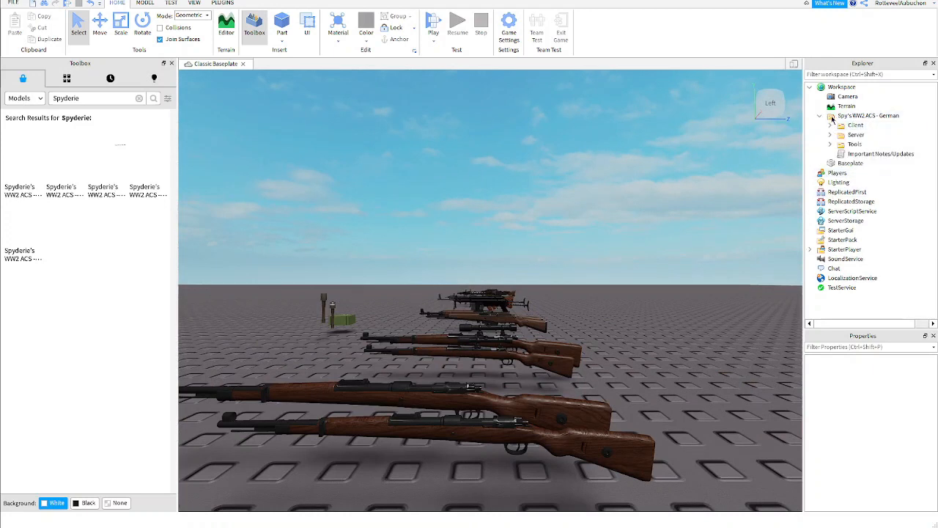
pyautogui.click(856, 125)
pyautogui.write('acs')
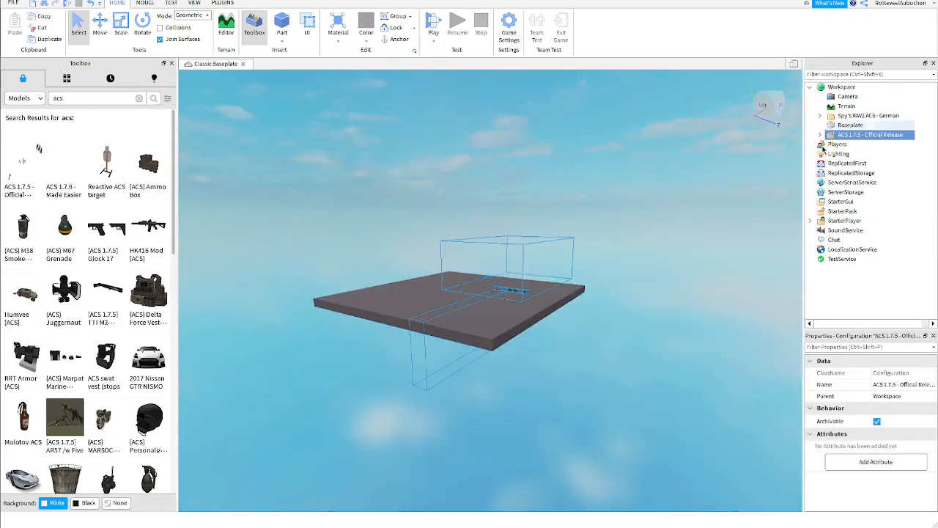
# Step: Expand the ACS release and move its Ungroup folders' contents into Workspace and the services
pyautogui.click(821, 135)
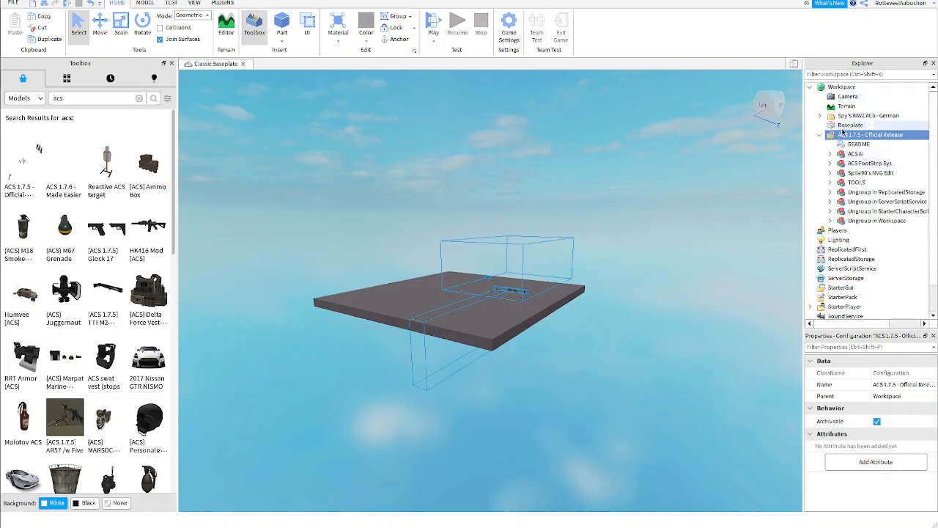
pyautogui.click(865, 154)
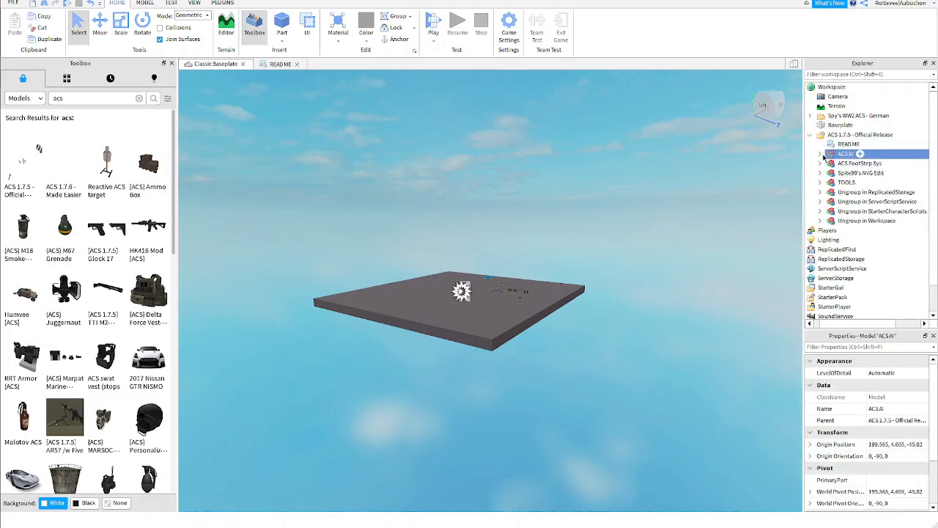
pyautogui.click(821, 154)
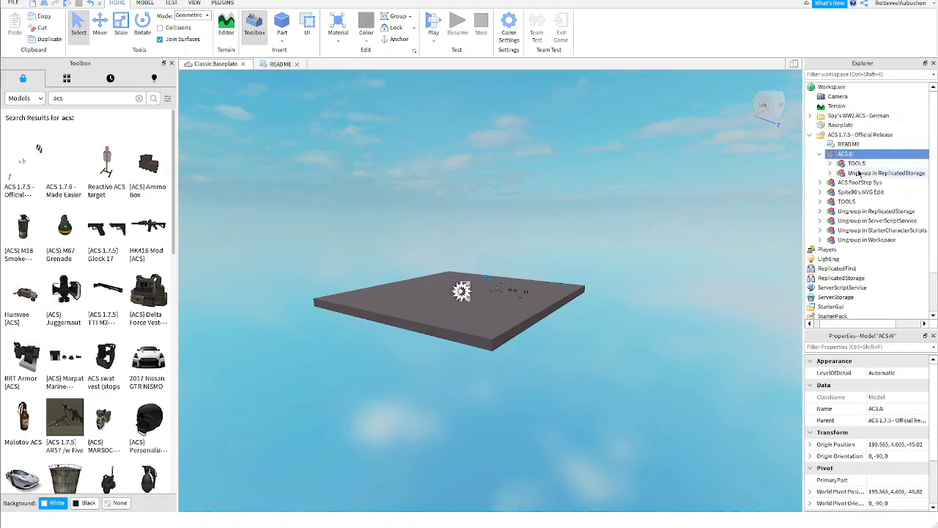
pyautogui.click(885, 173)
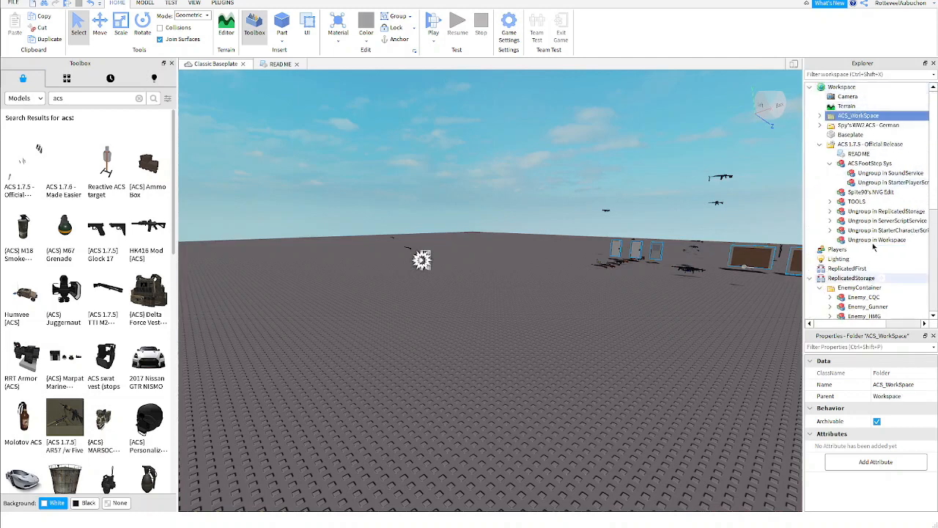
# Step: Check the moved Saude folder, then delete the emptied ACS 1.7.5 Official Release model
pyautogui.click(877, 241)
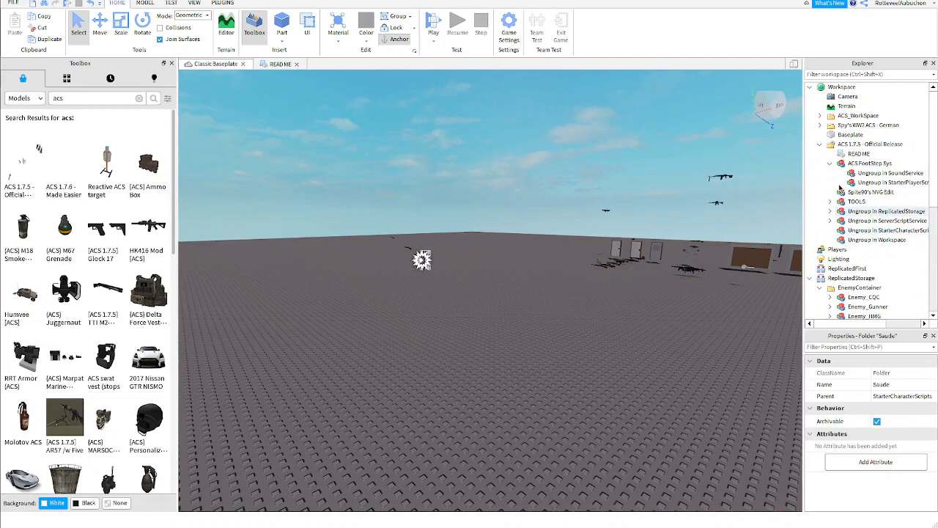
pyautogui.click(830, 203)
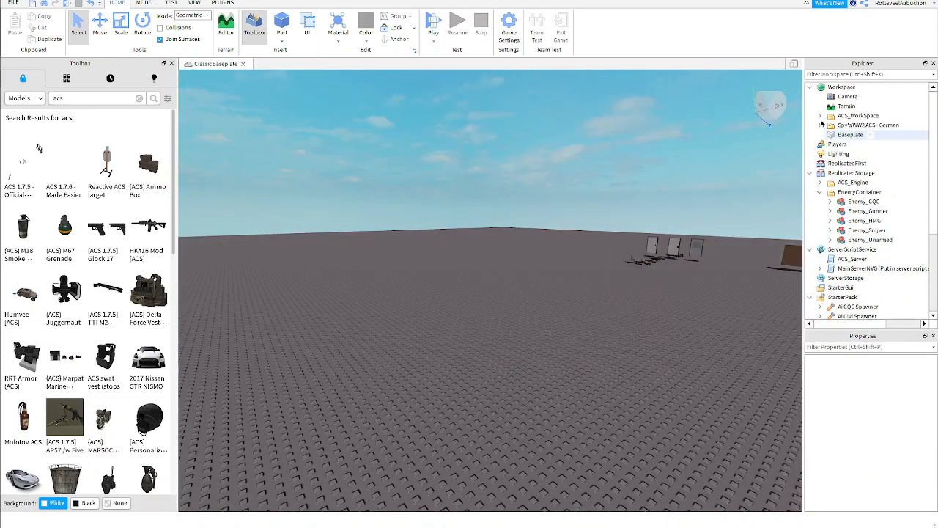
# Step: Paste the German pack's client gun models into ACS_Engine > GunModels > Client
pyautogui.click(821, 124)
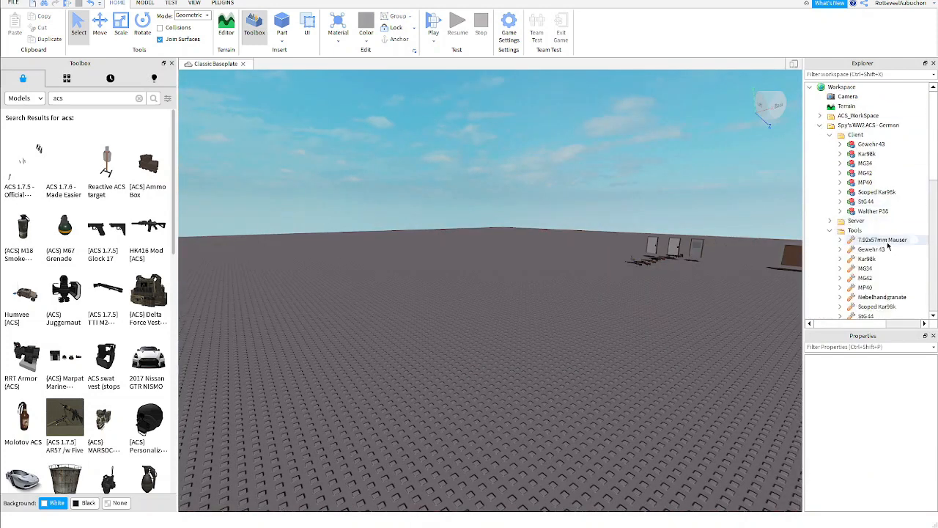
pyautogui.scroll(-3)
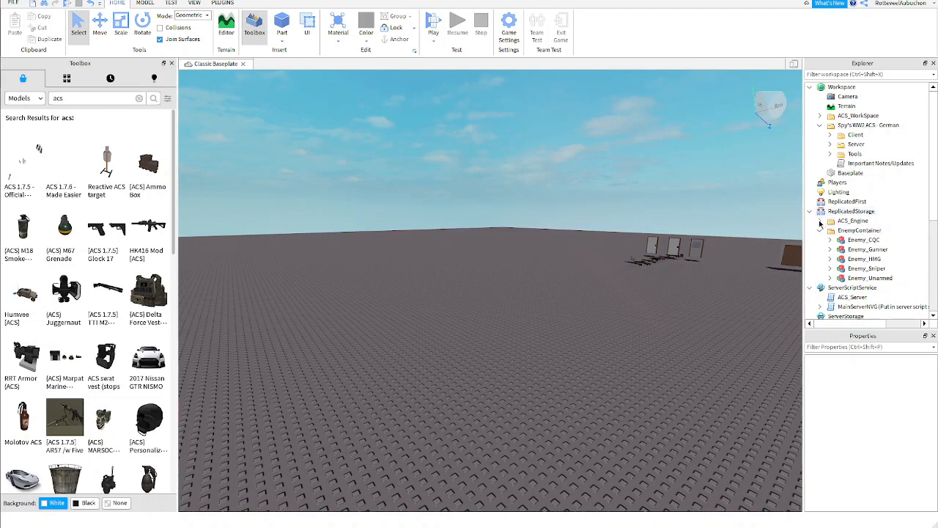
pyautogui.click(821, 220)
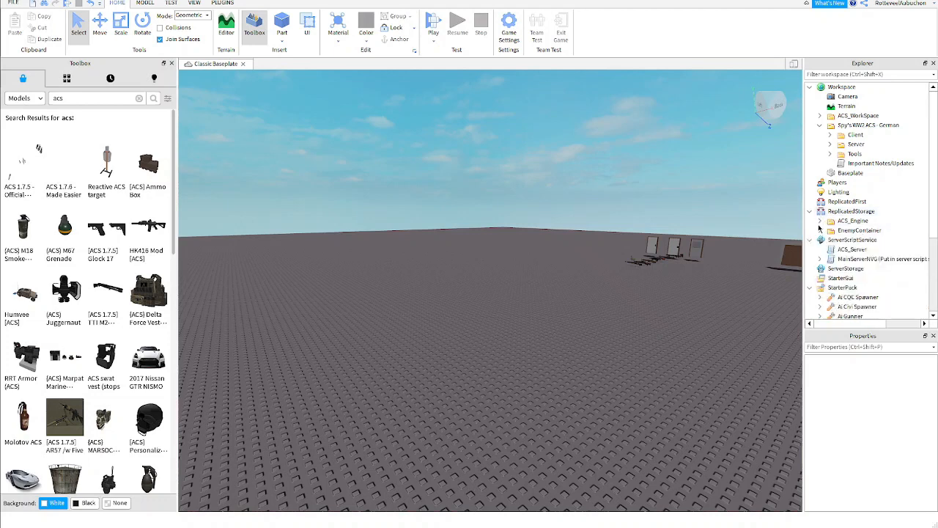
pyautogui.click(821, 211)
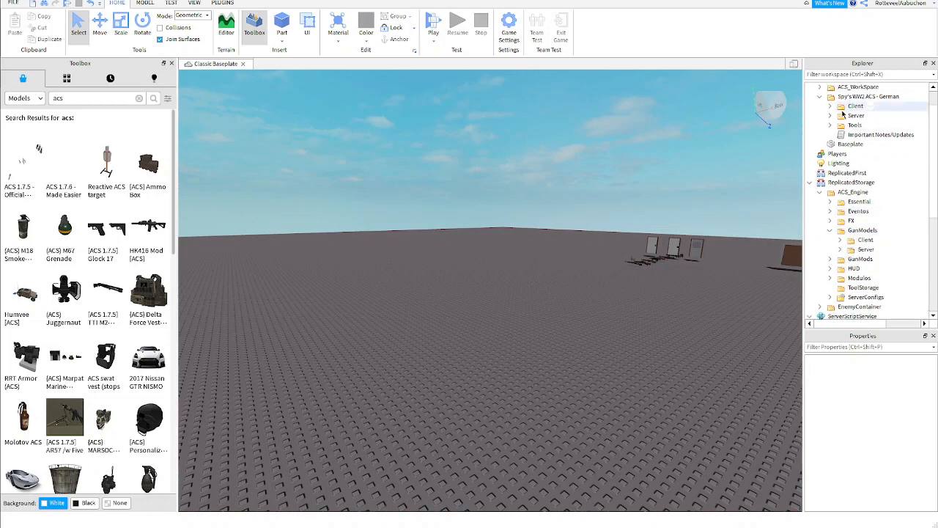
pyautogui.click(840, 240)
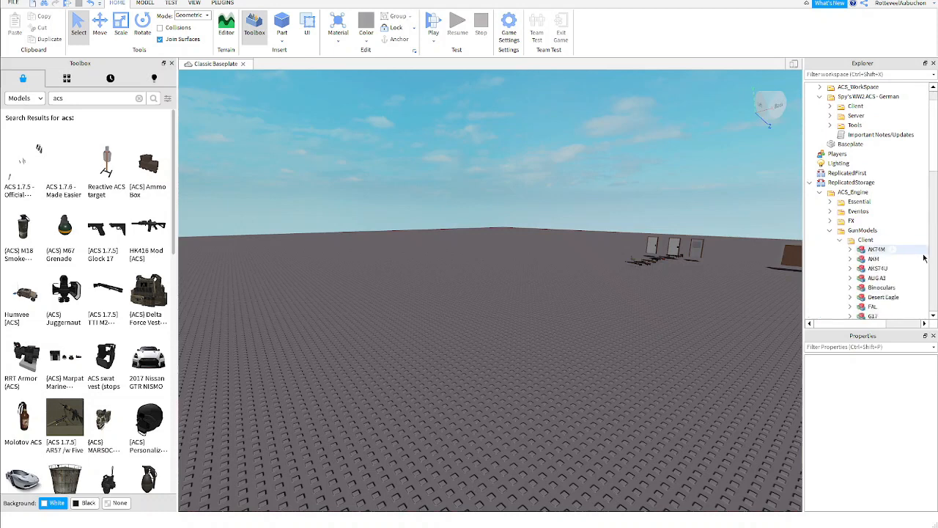
pyautogui.scroll(-3)
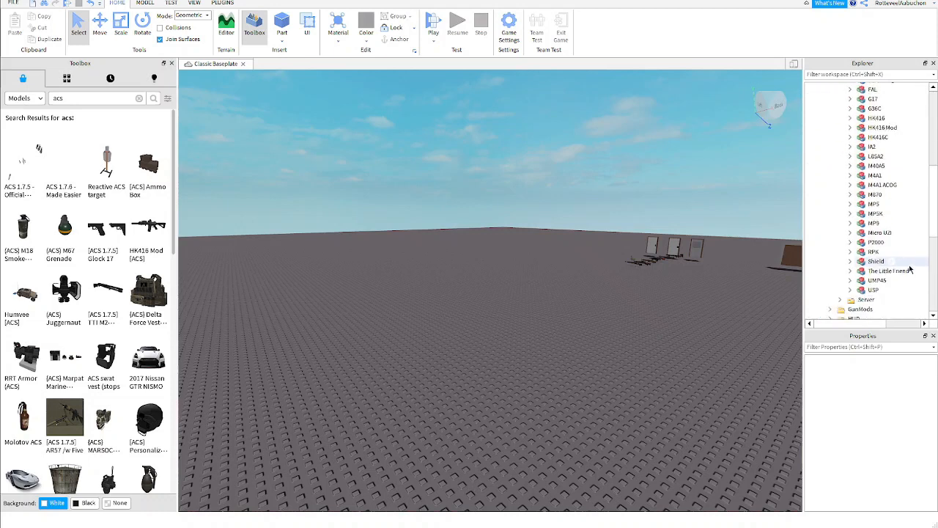
pyautogui.click(850, 123)
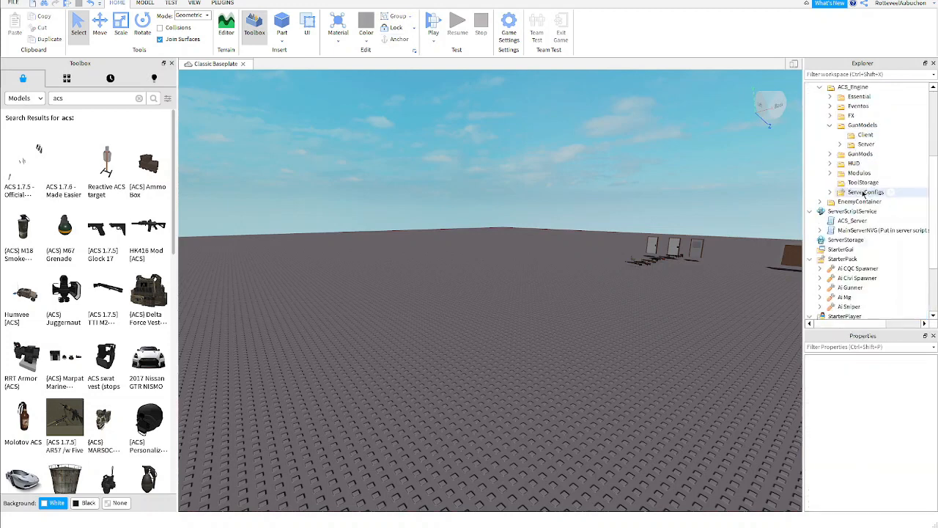
pyautogui.click(865, 143)
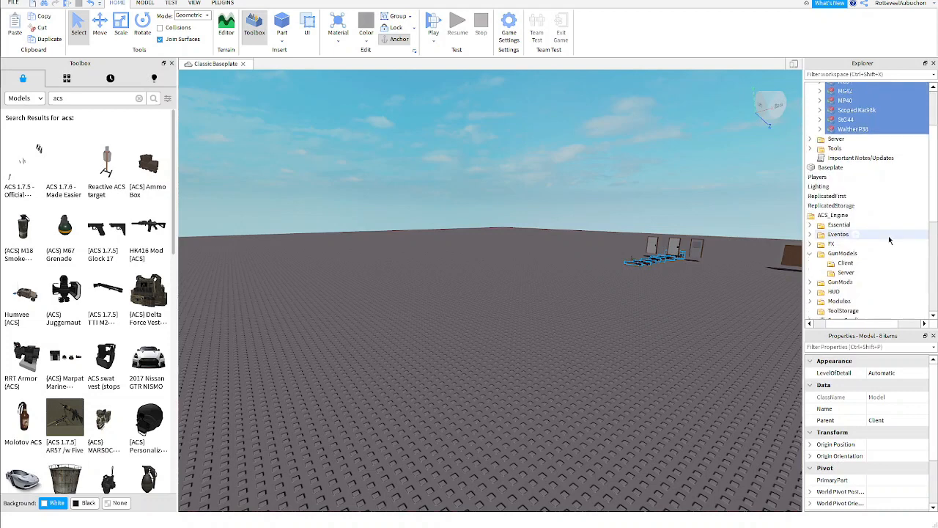
pyautogui.rightClick(846, 263)
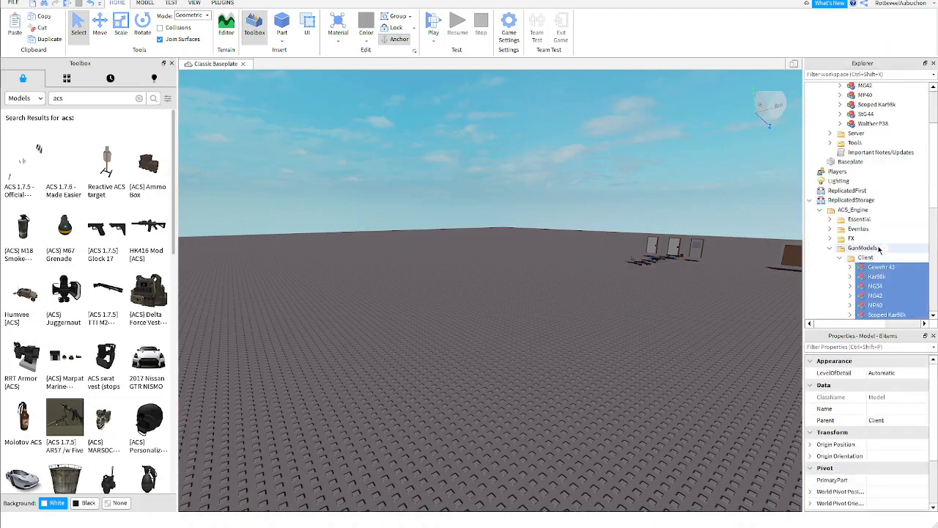
# Step: Paste the German pack's server gun models into ACS_Engine > GunModels > Server
pyautogui.scroll(-3)
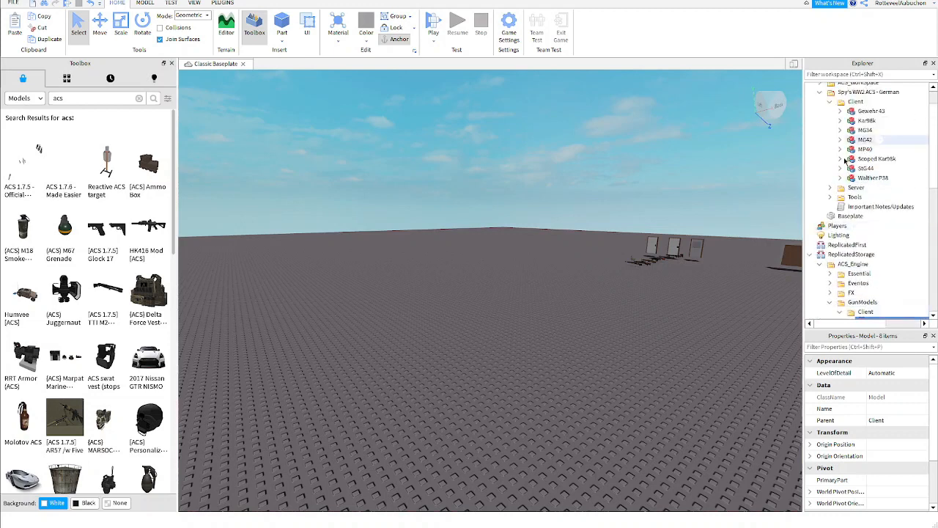
pyautogui.click(856, 102)
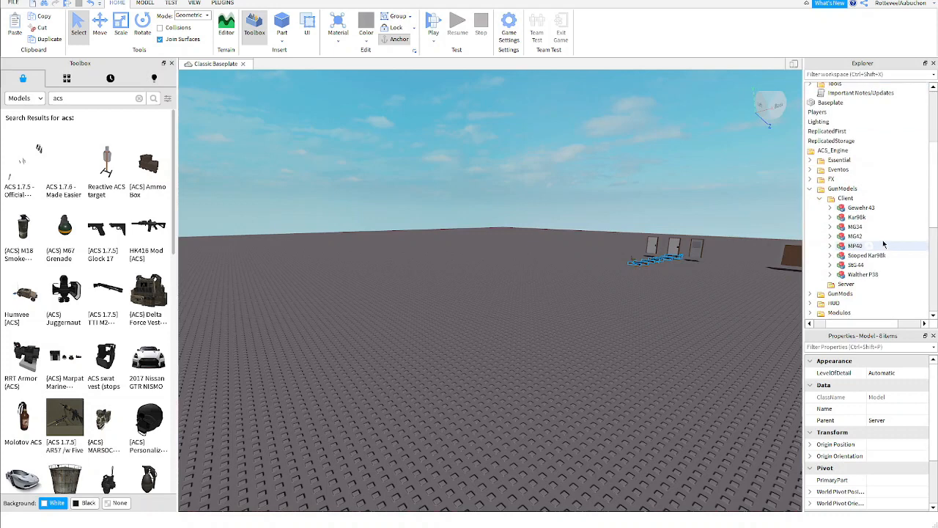
pyautogui.rightClick(848, 285)
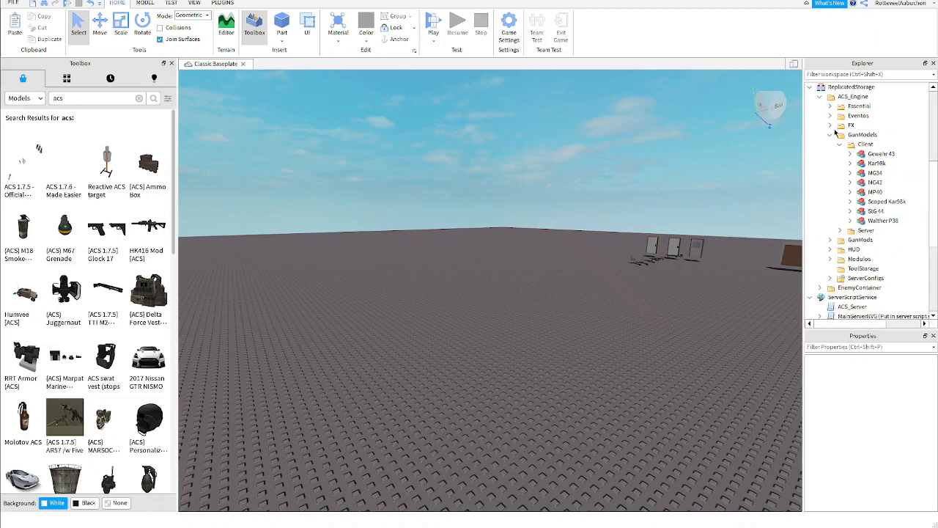
pyautogui.click(840, 135)
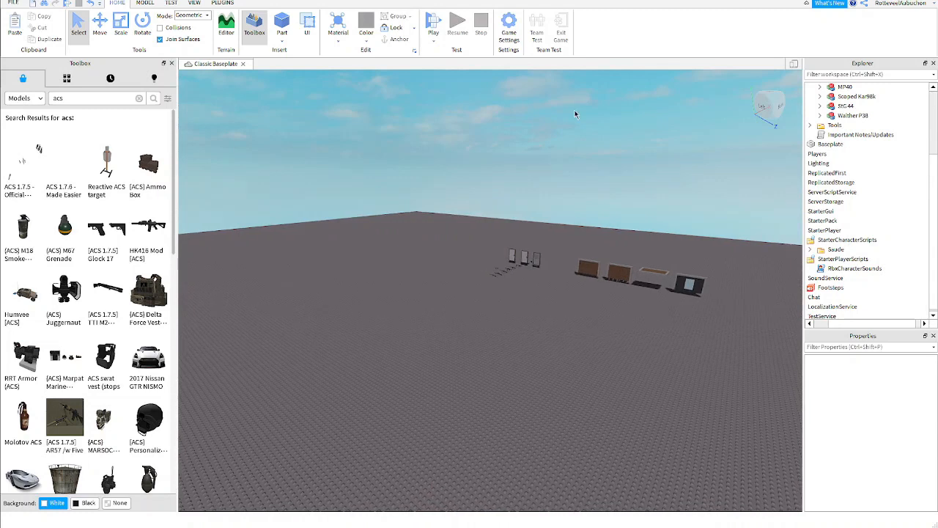
# Step: Publish the place as a new game named Test via Game Settings
pyautogui.click(508, 28)
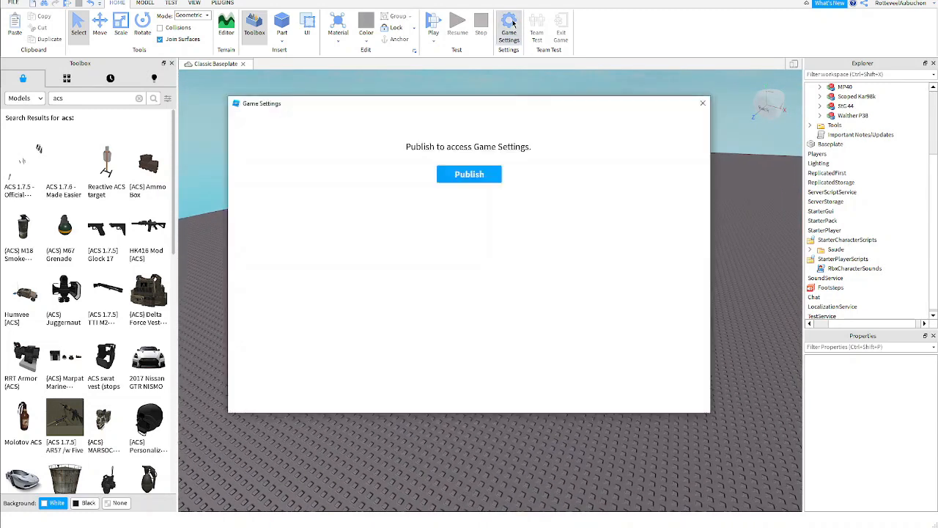
pyautogui.click(469, 173)
pyautogui.write('T')
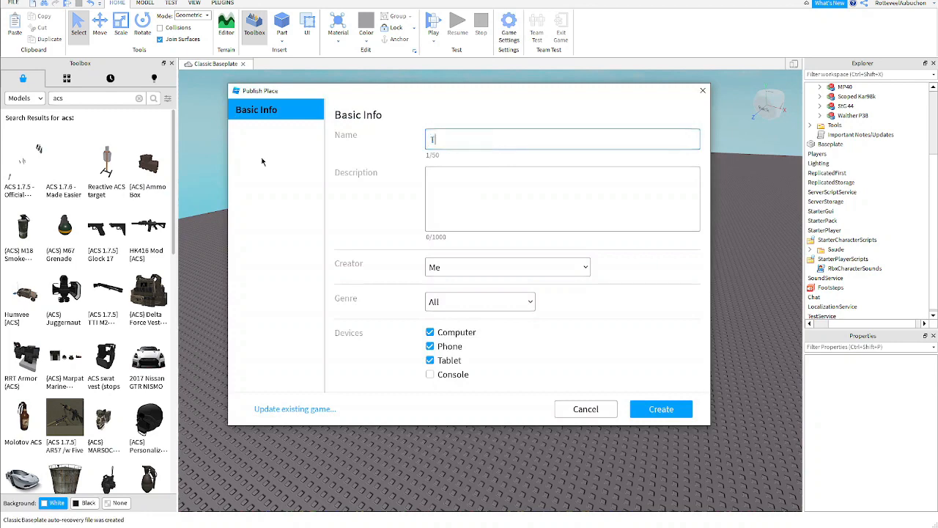
pyautogui.click(659, 409)
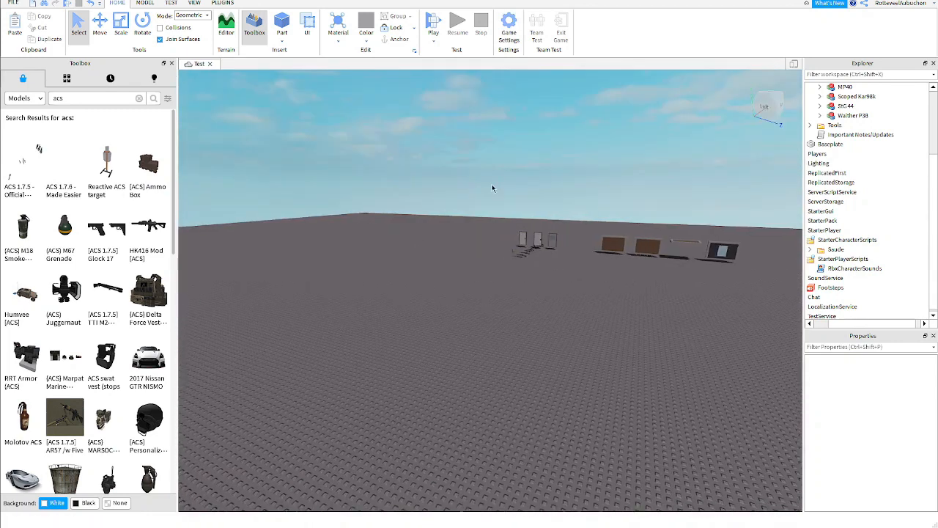
# Step: Set the game's avatar type to R6 and save, confirming the change
pyautogui.click(509, 30)
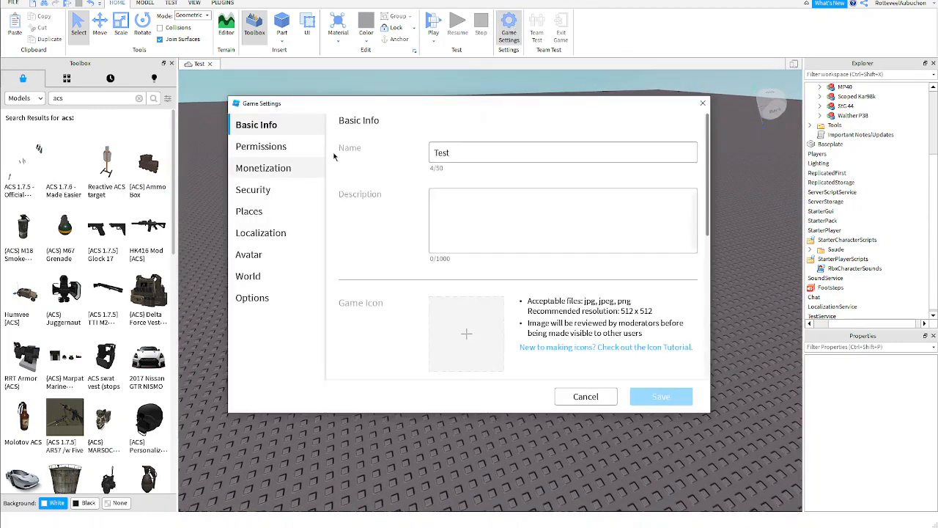
pyautogui.click(250, 254)
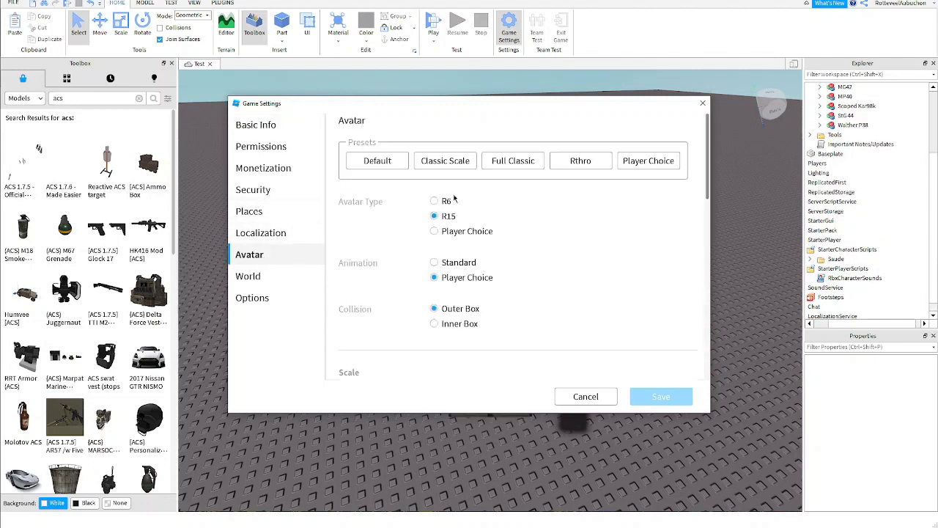
pyautogui.click(434, 199)
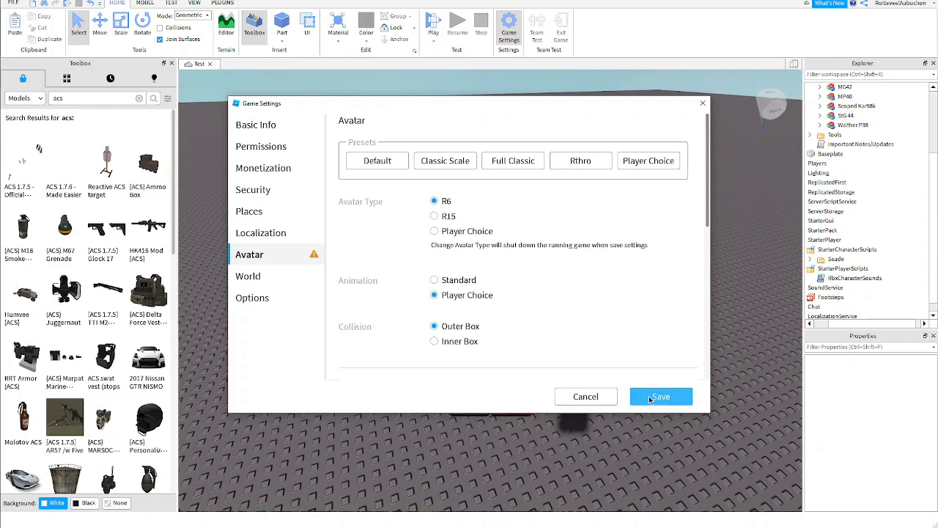
pyautogui.click(659, 396)
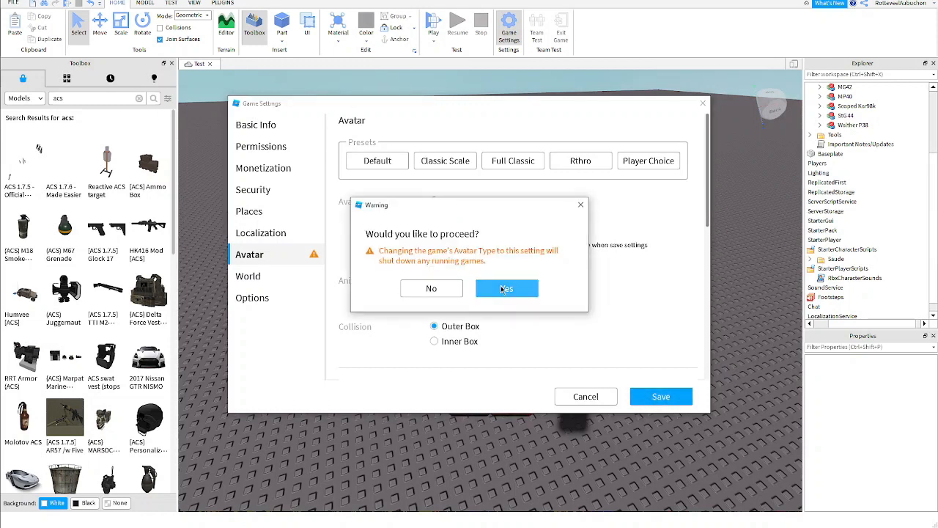
pyautogui.click(506, 287)
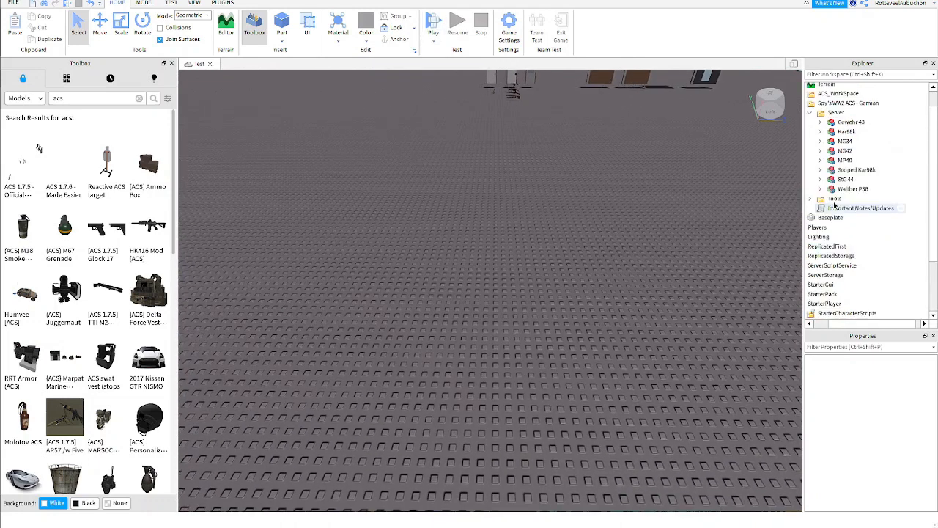
# Step: Select all eleven German gun tools down to Walther P38 and copy them toward StarterPack
pyautogui.click(821, 198)
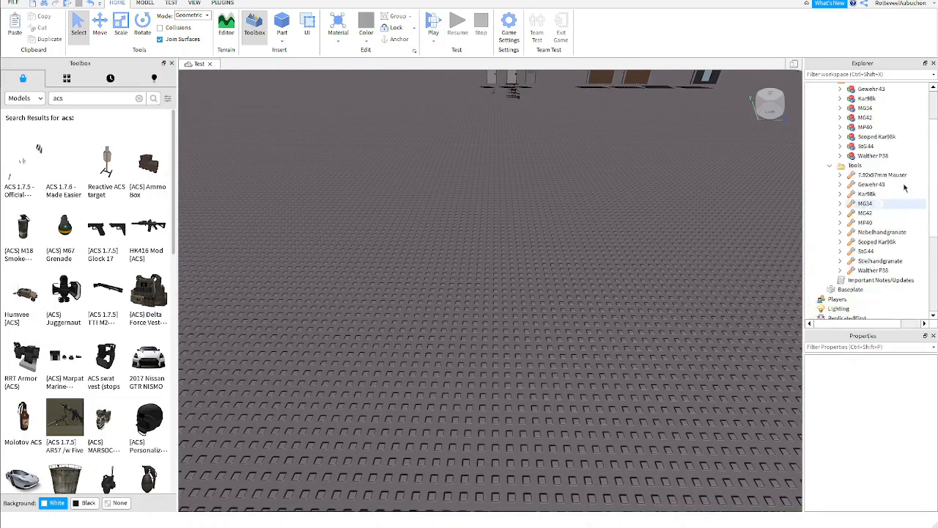
pyautogui.click(879, 176)
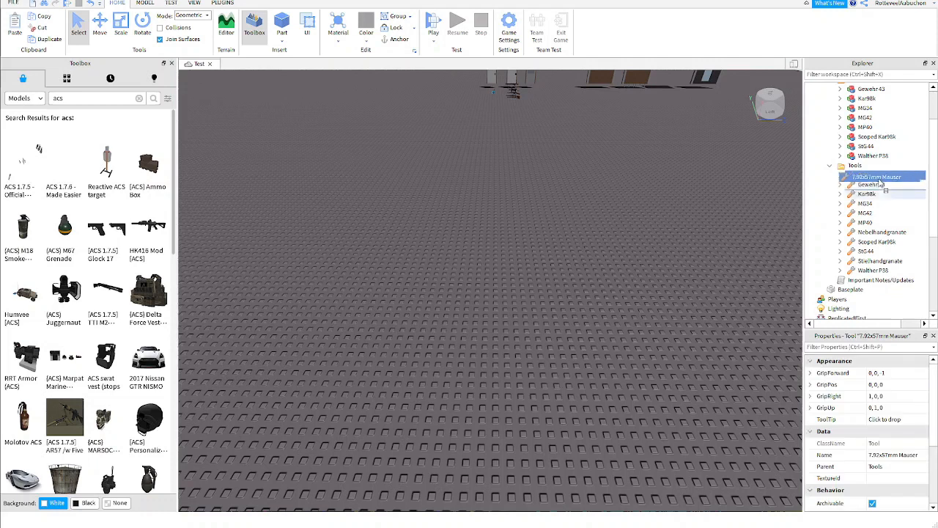
pyautogui.click(871, 184)
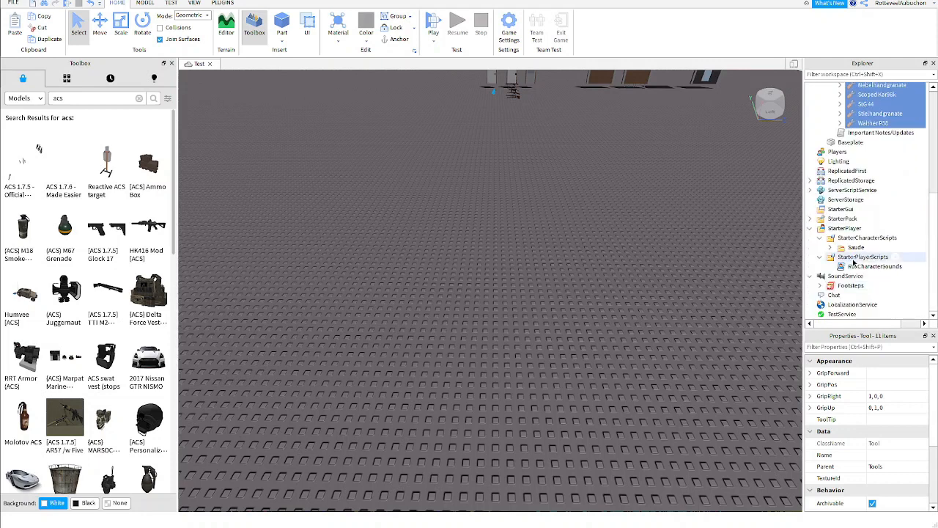
pyautogui.rightClick(843, 219)
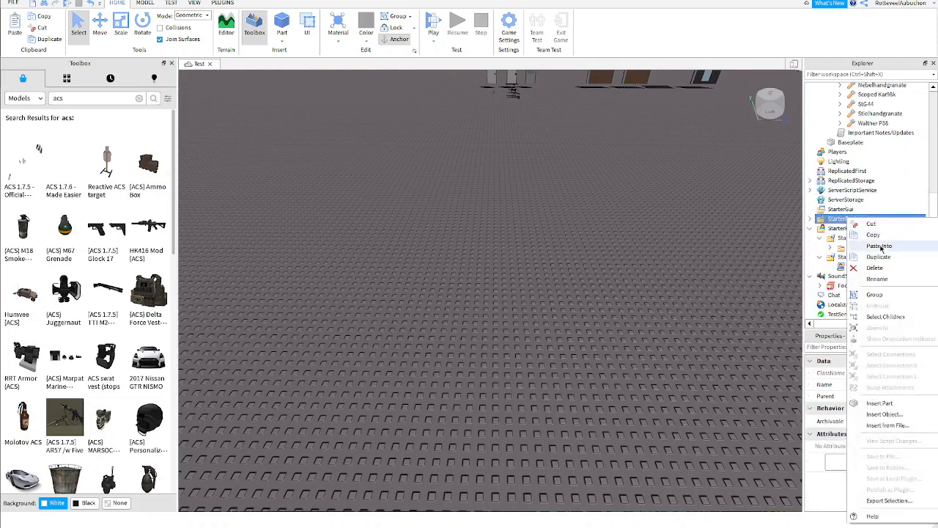
# Step: Paste the gun tools into StarterPack, then playtest: equip a rifle from the hotbar and fire it
pyautogui.click(434, 23)
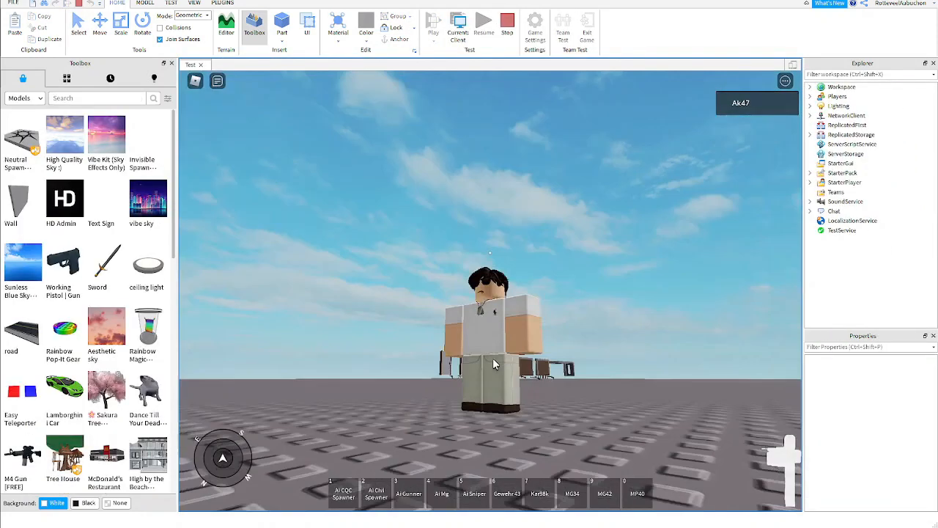
pyautogui.click(508, 493)
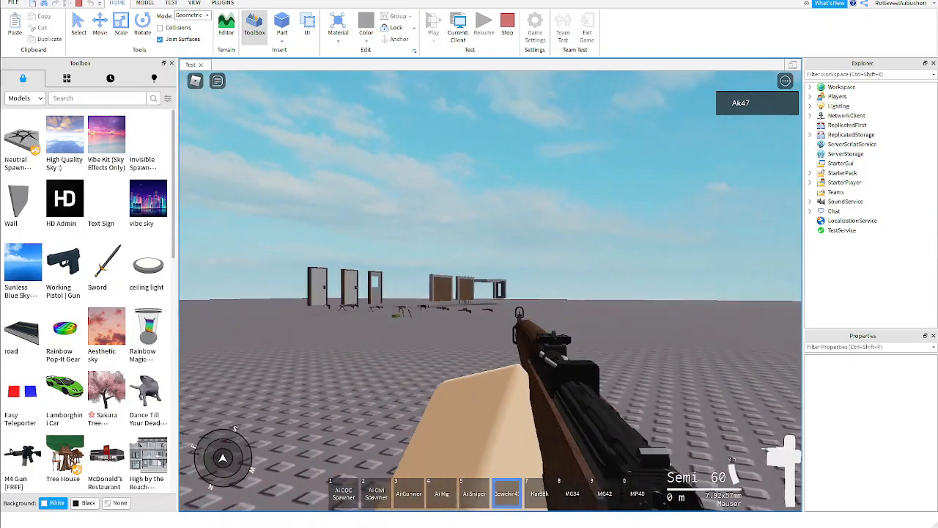
pyautogui.click(540, 492)
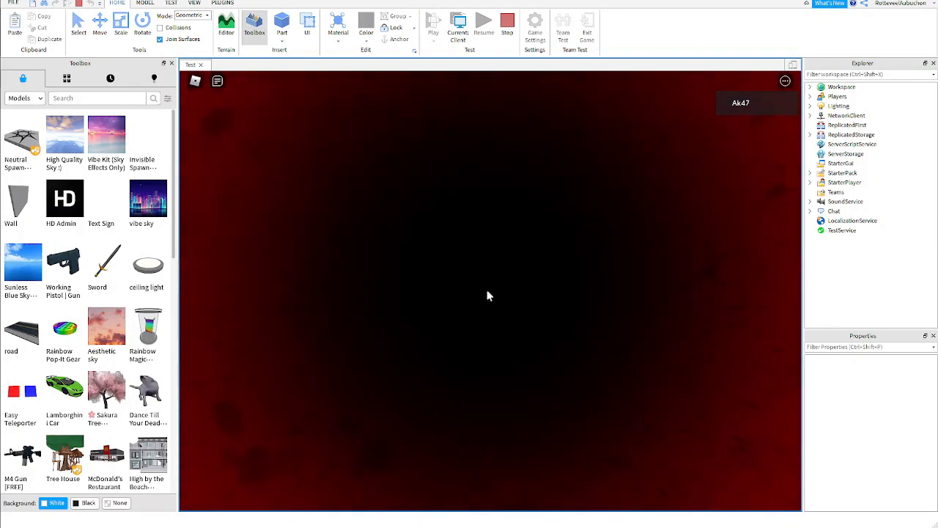
pyautogui.moveTo(490, 326)
pyautogui.write('acs')
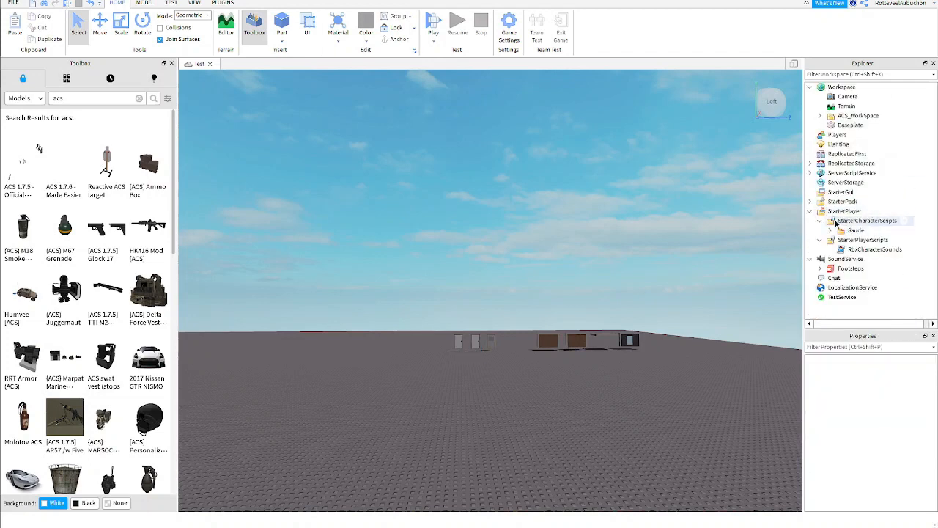
# Step: Collapse the StarterCharacterScripts and StarterPlayer folders in Explorer
pyautogui.click(821, 220)
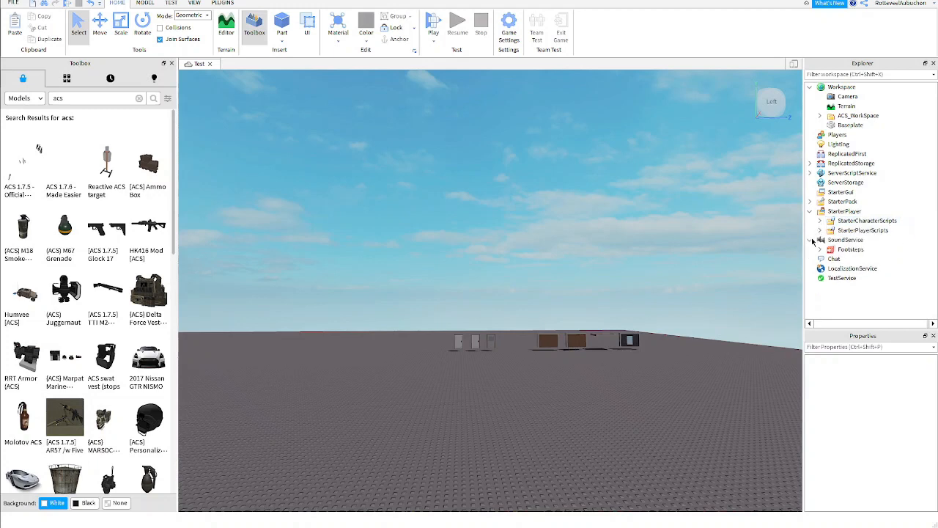
pyautogui.click(820, 241)
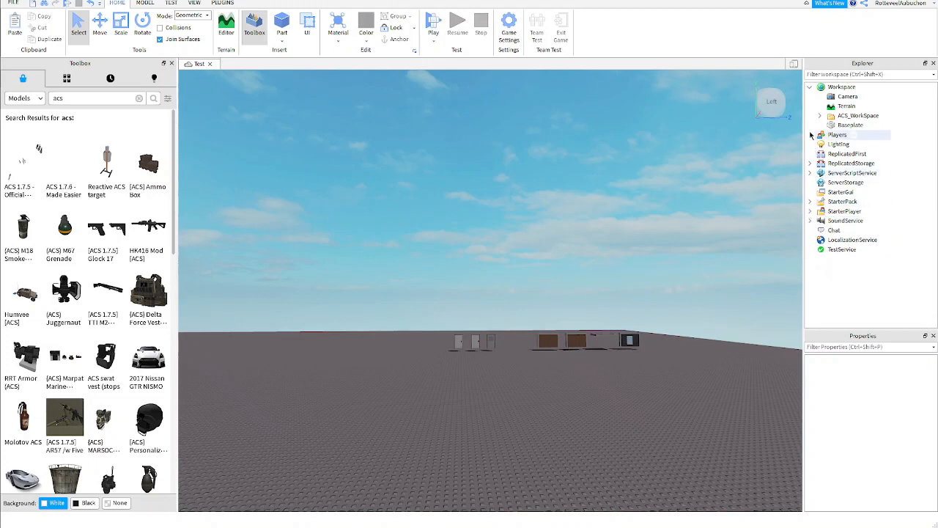